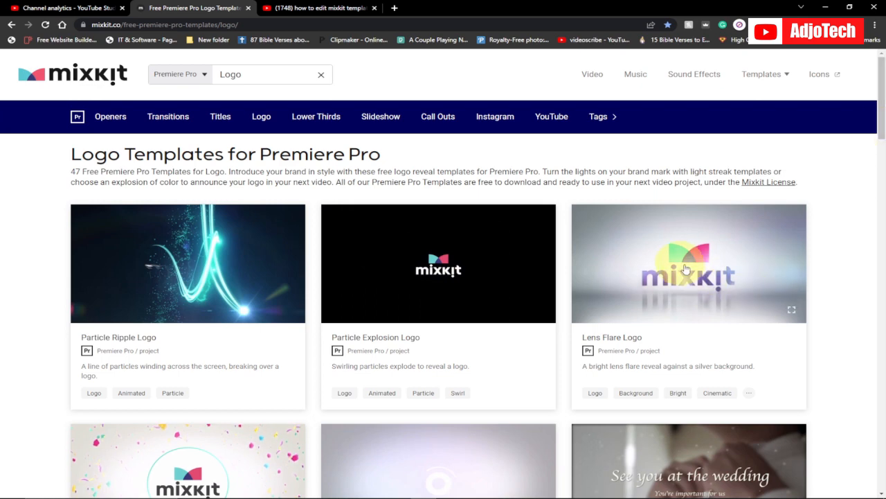
mouse_move(690, 287)
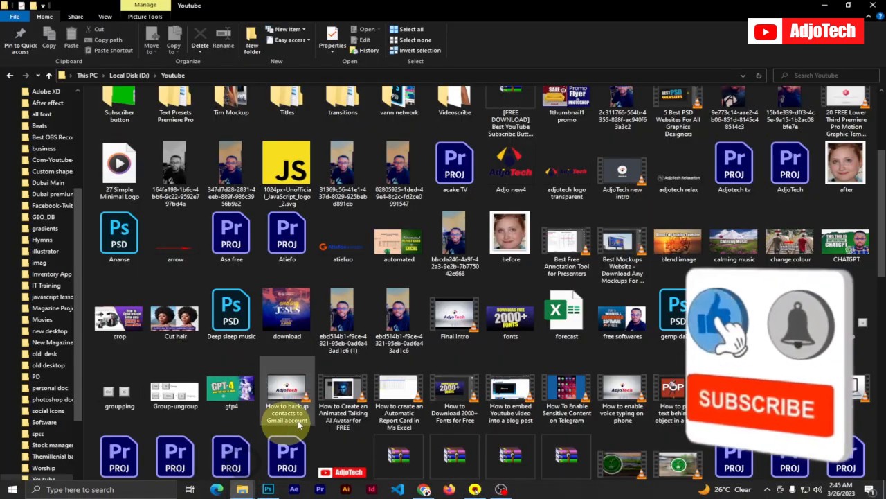
Play a video file from the Youtube folder in File Explorer.
left_click(454, 316)
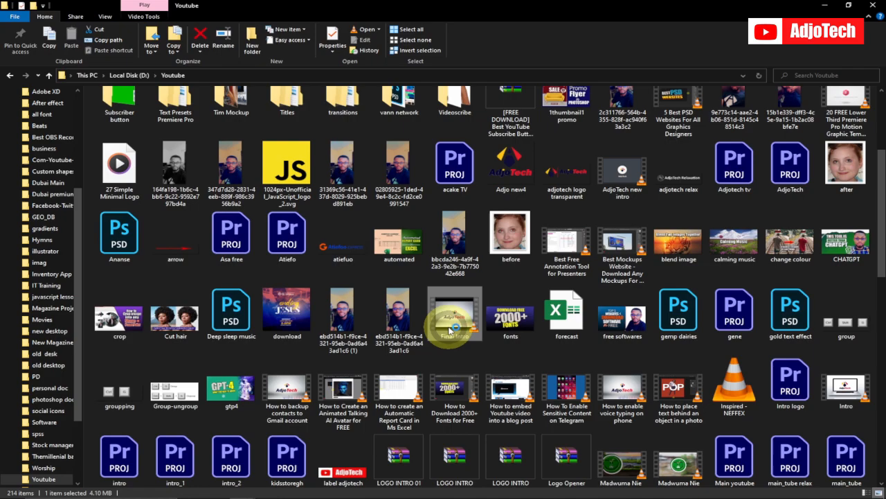
double_click(455, 315)
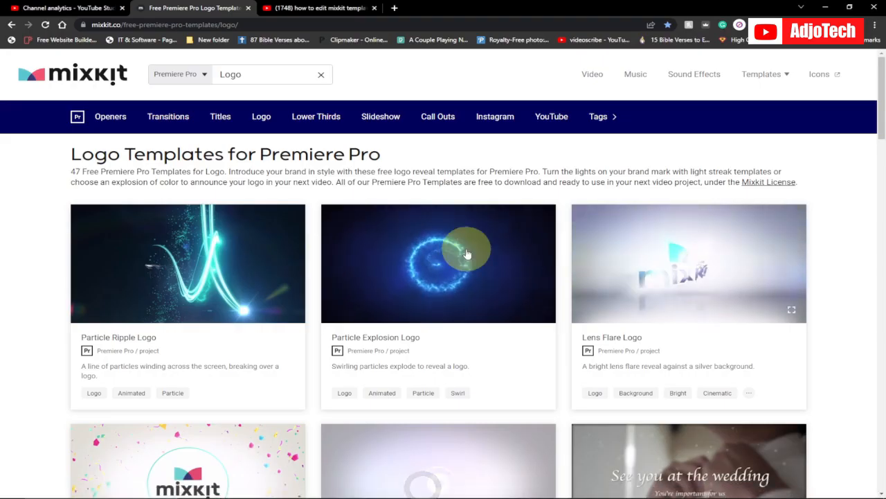
mouse_move(714, 284)
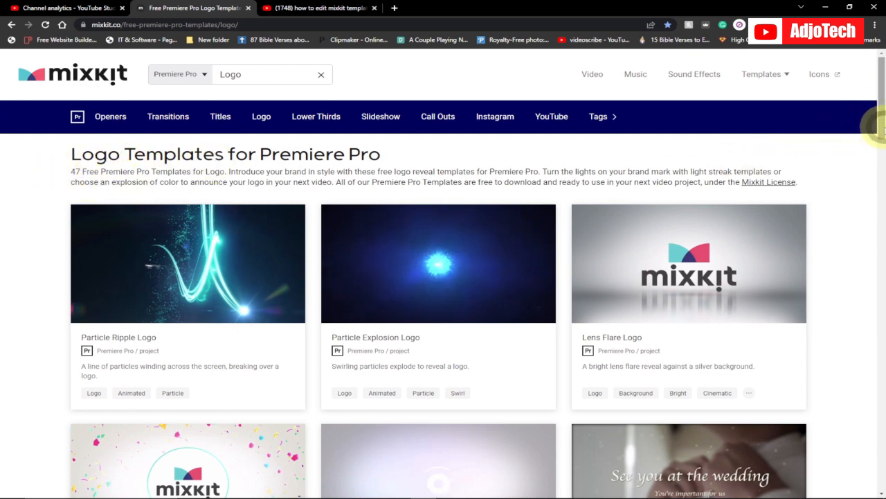
Scroll past the remaining logo templates and pagination down to the footer links.
scroll("down", 3)
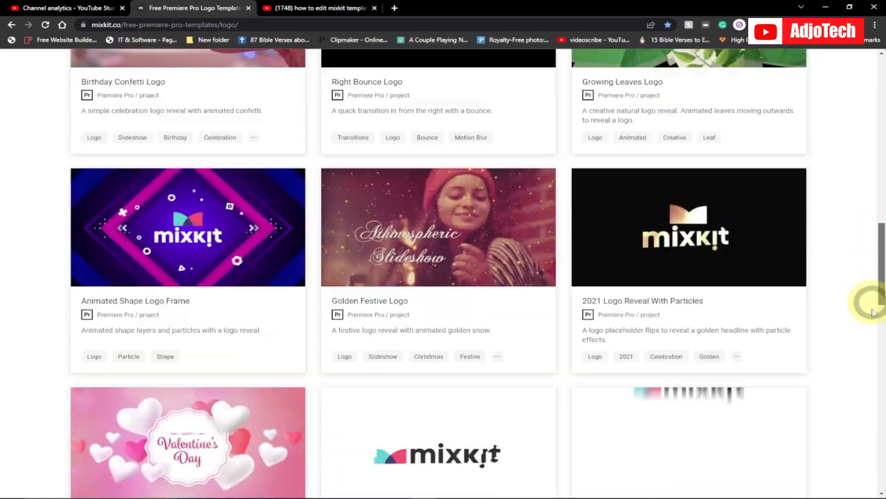
scroll("down", 3)
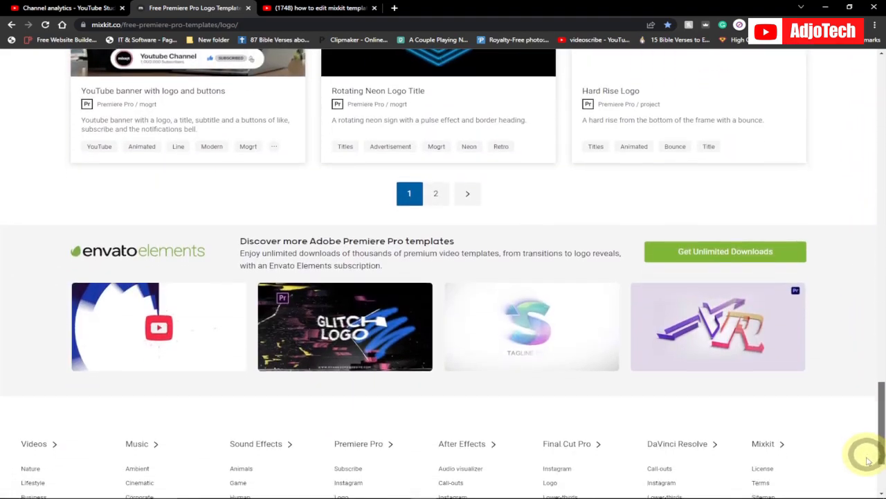
scroll("down", 3)
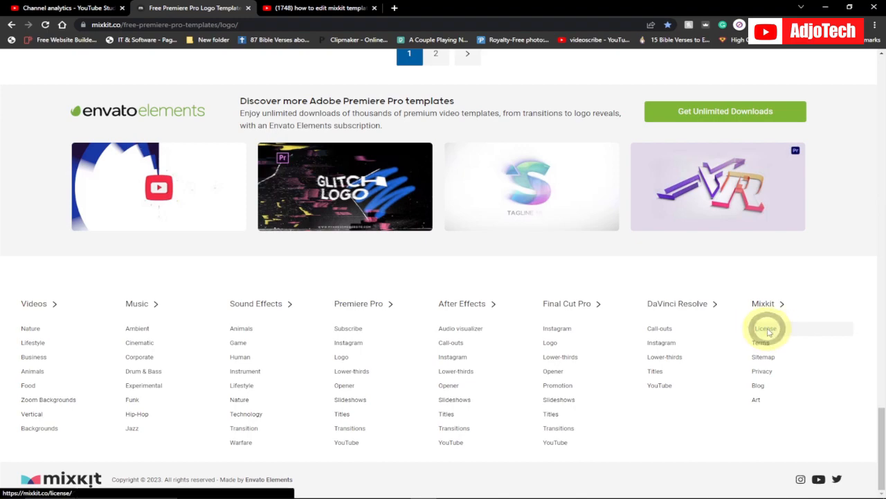
View the Stock Video Free License details on the Mixkit License page, then close them.
left_click(765, 327)
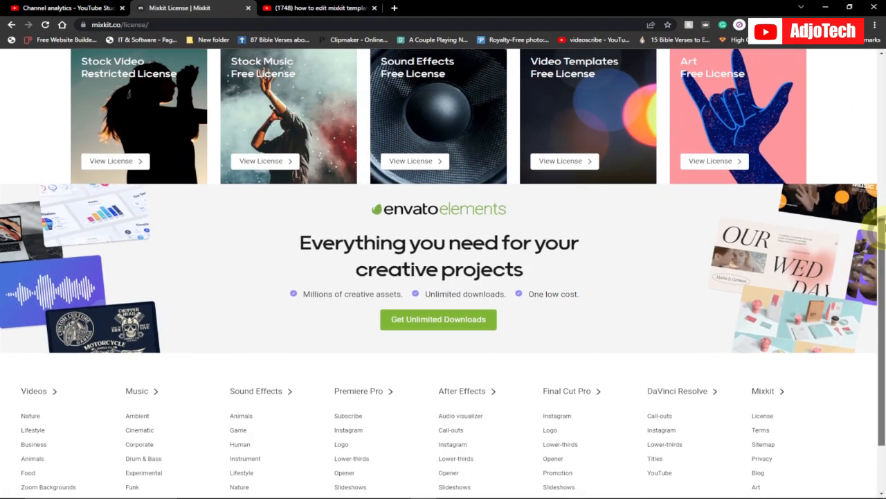
scroll("up", 3)
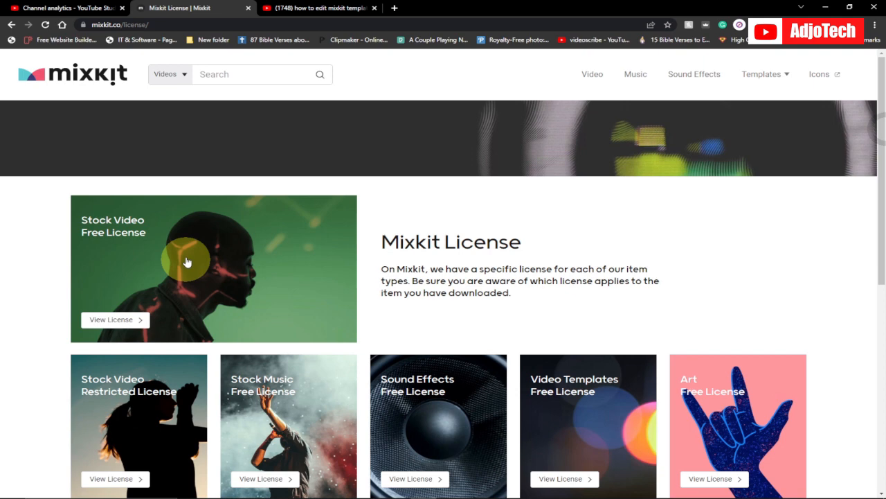
mouse_move(39, 266)
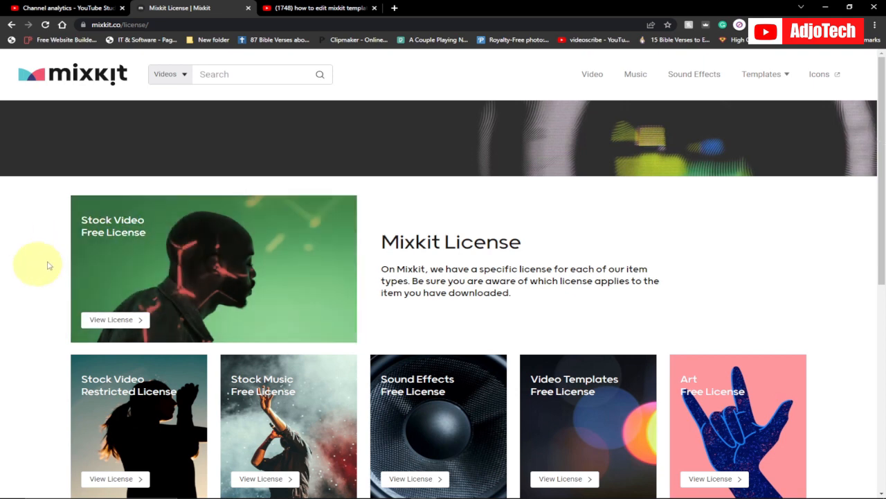
mouse_move(89, 399)
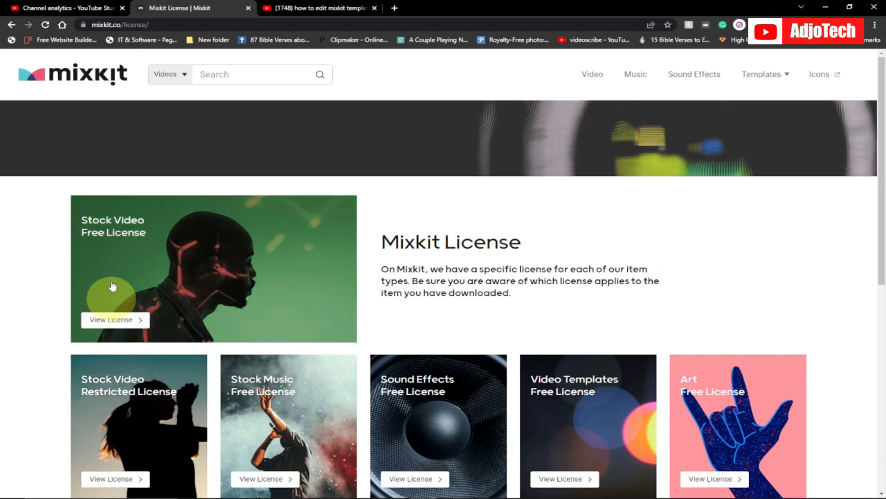
left_click(110, 319)
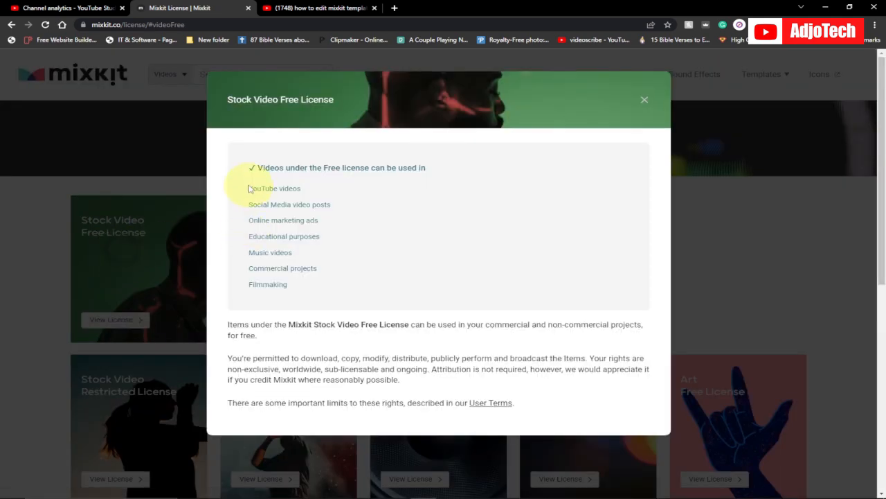
mouse_move(236, 199)
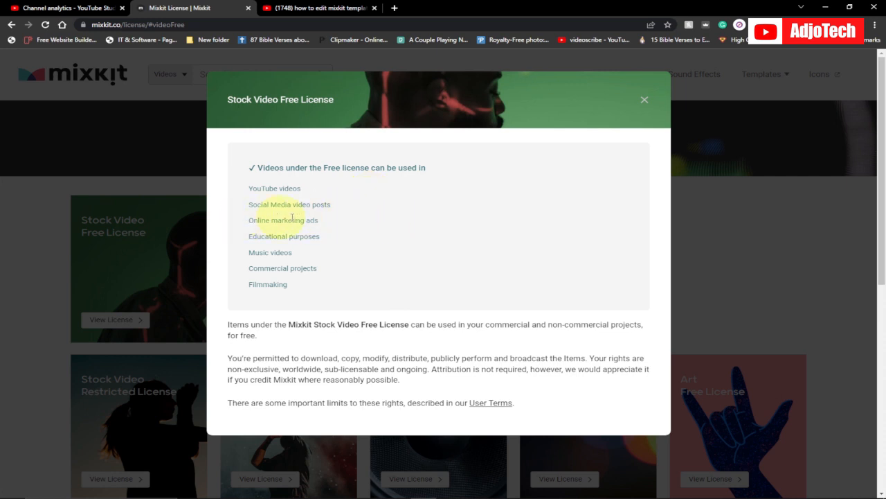
mouse_move(456, 393)
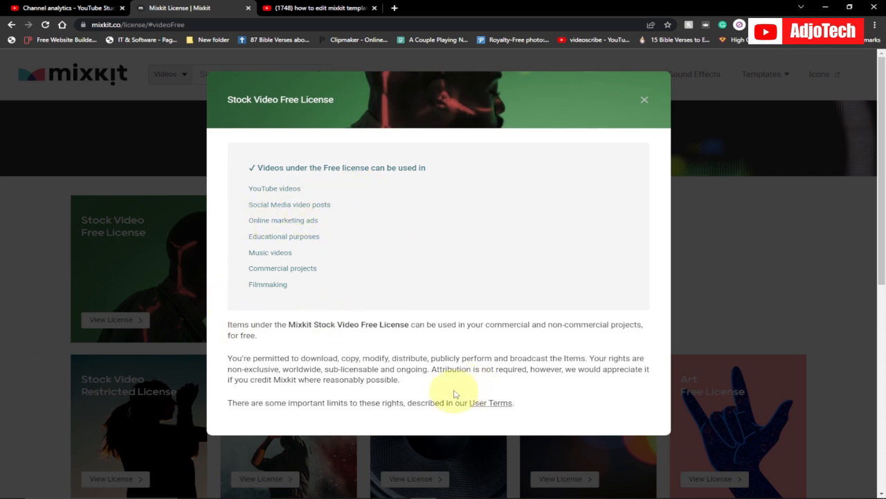
mouse_move(396, 454)
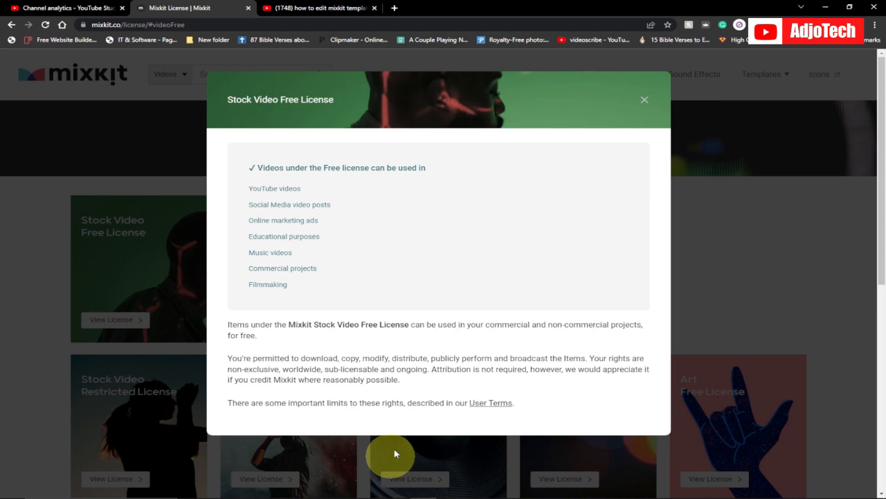
left_click(643, 99)
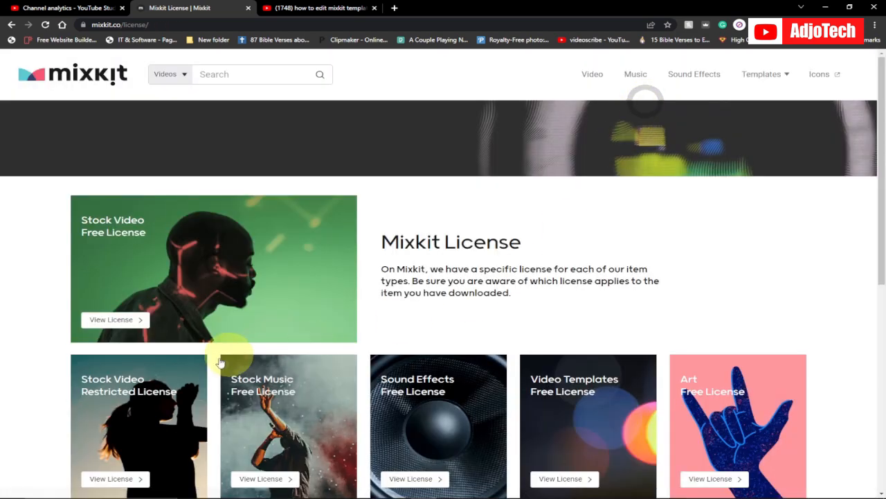
mouse_move(547, 388)
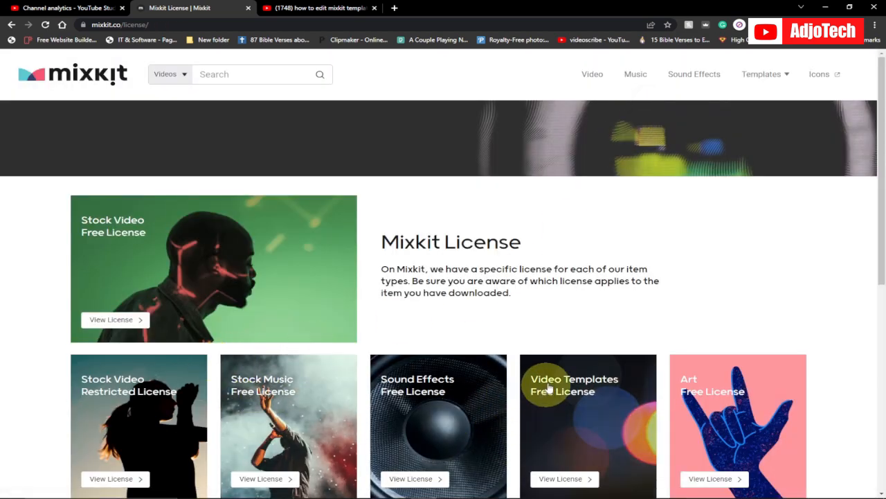
mouse_move(244, 286)
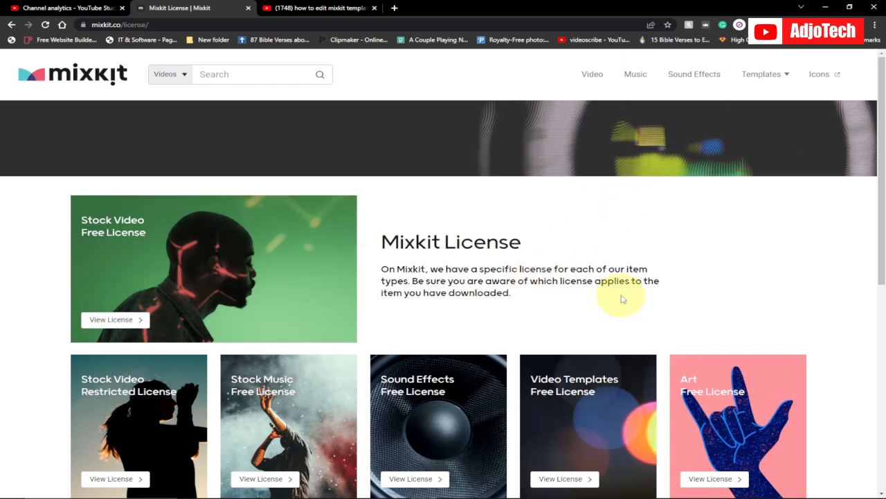
Go to the free Premiere Pro templates and choose the Logo category.
left_click(761, 75)
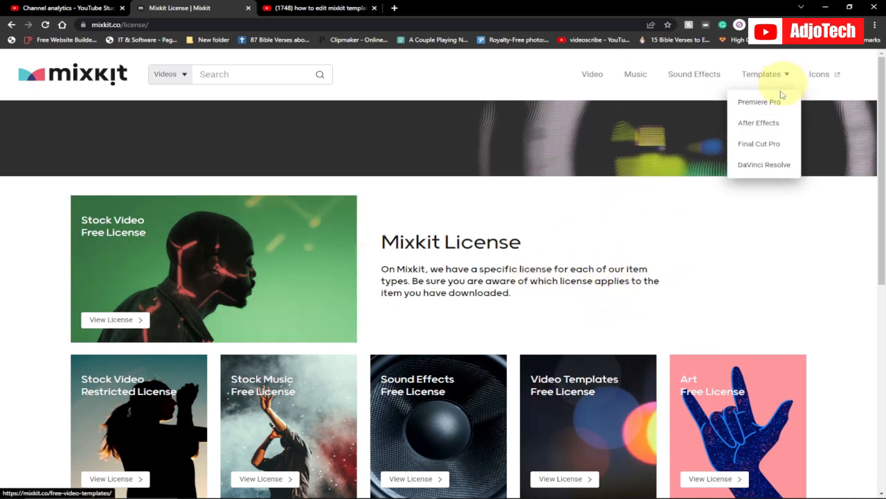
mouse_move(759, 143)
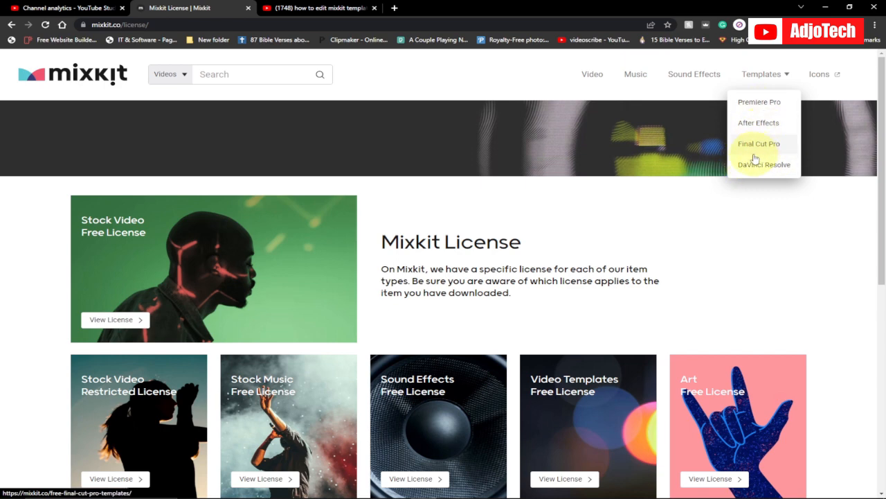
mouse_move(759, 121)
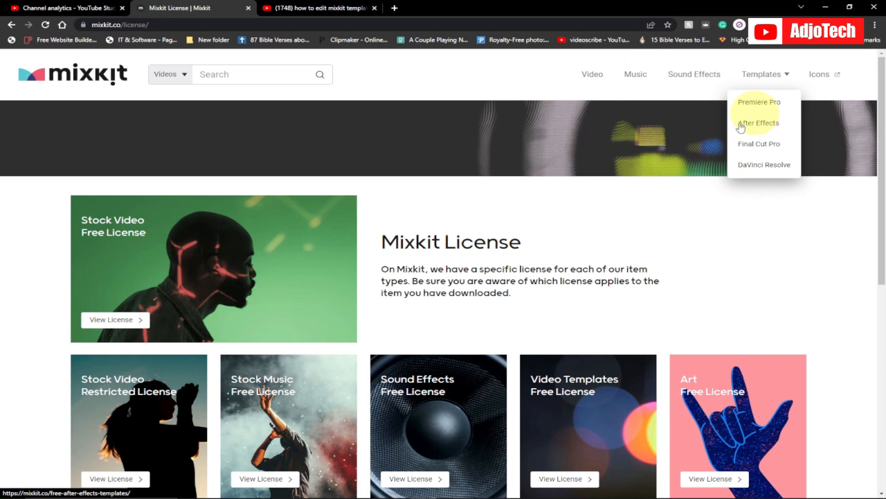
left_click(759, 102)
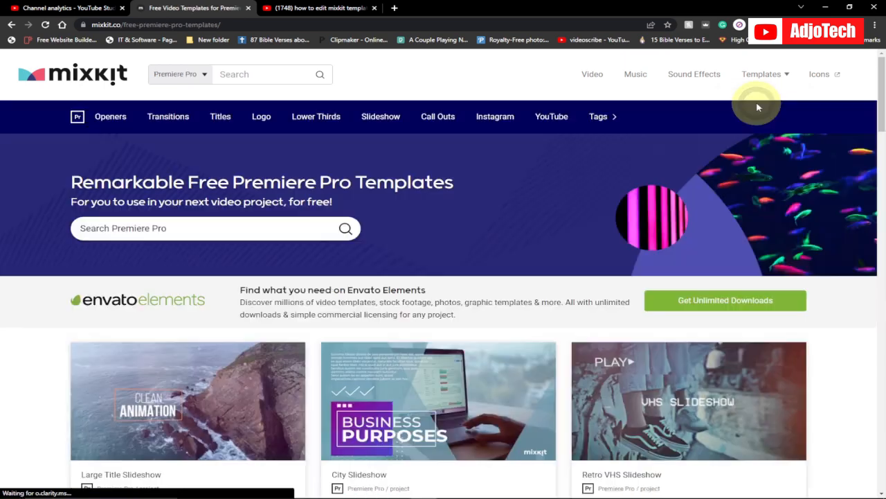
mouse_move(286, 164)
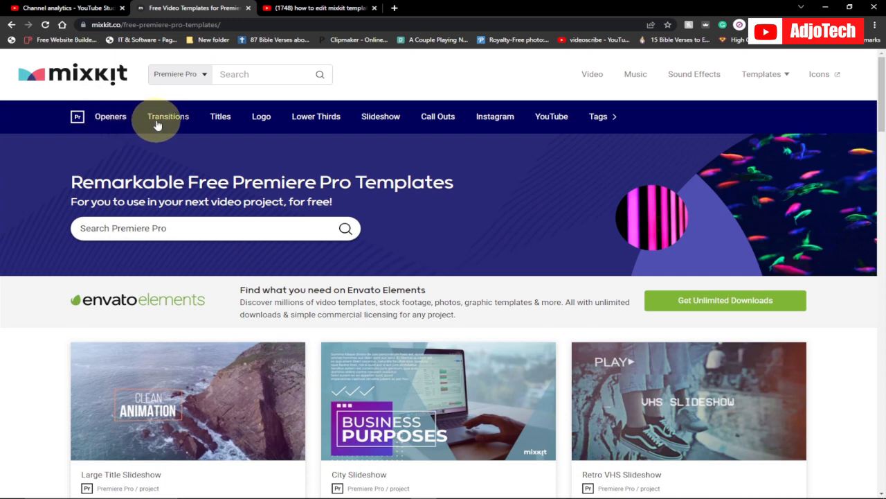
mouse_move(316, 116)
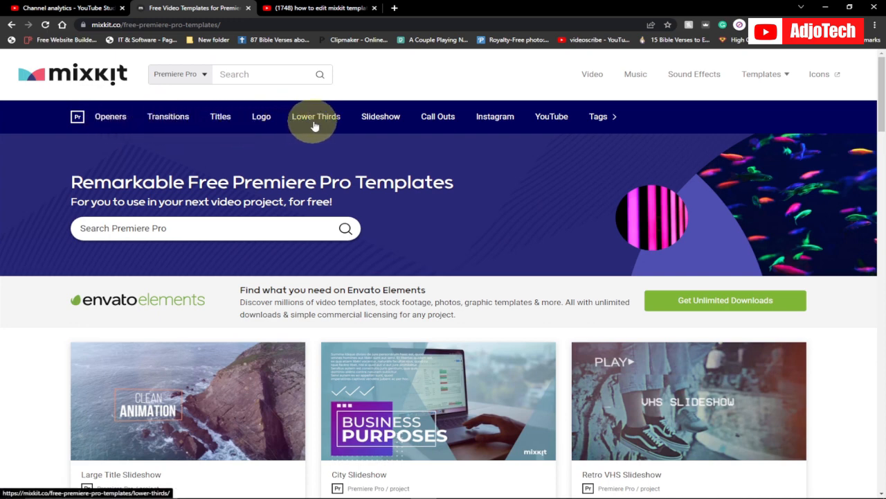
mouse_move(494, 221)
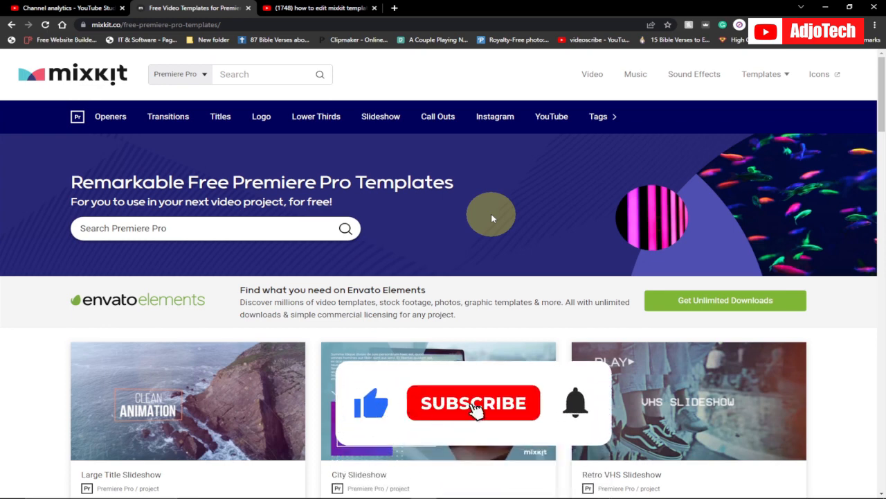
left_click(474, 401)
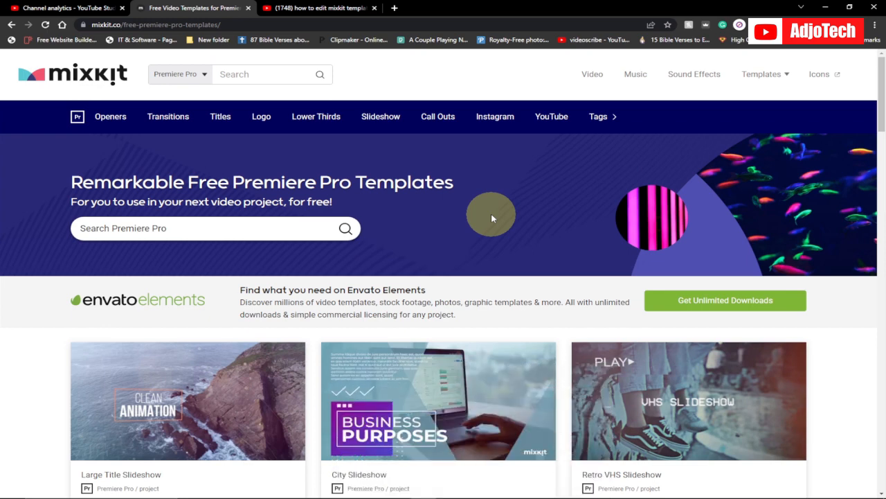
left_click(261, 116)
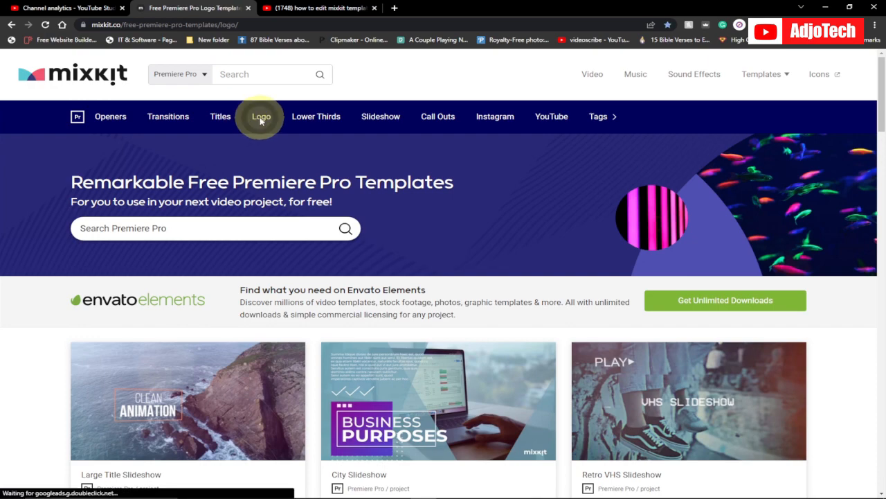
left_click(260, 116)
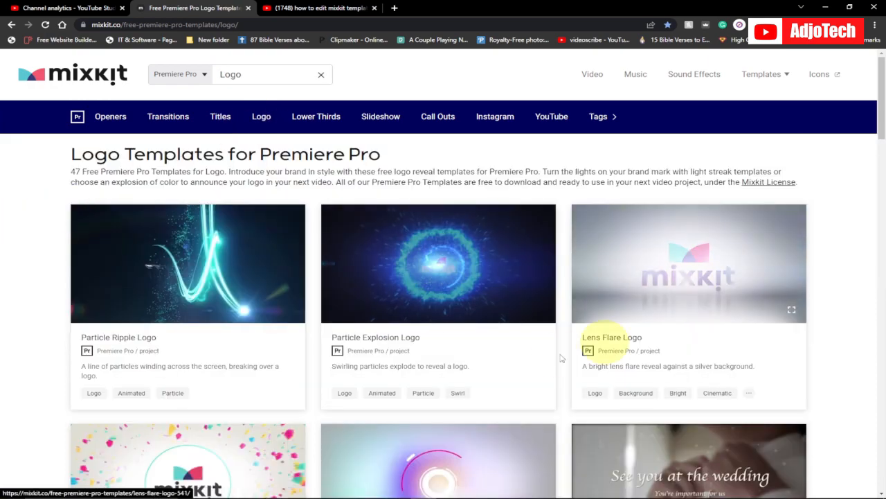
Browse the logo reveal previews, then head toward the Openers category.
scroll("down", 3)
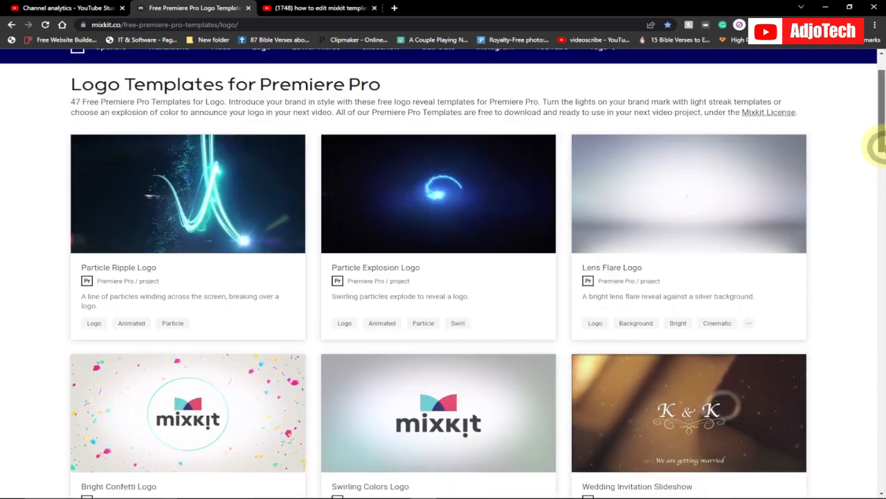
scroll("up", 3)
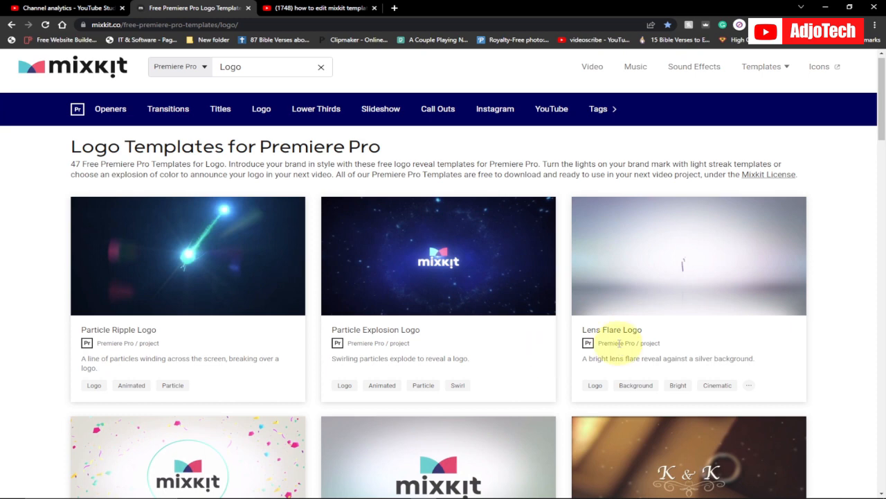
mouse_move(622, 307)
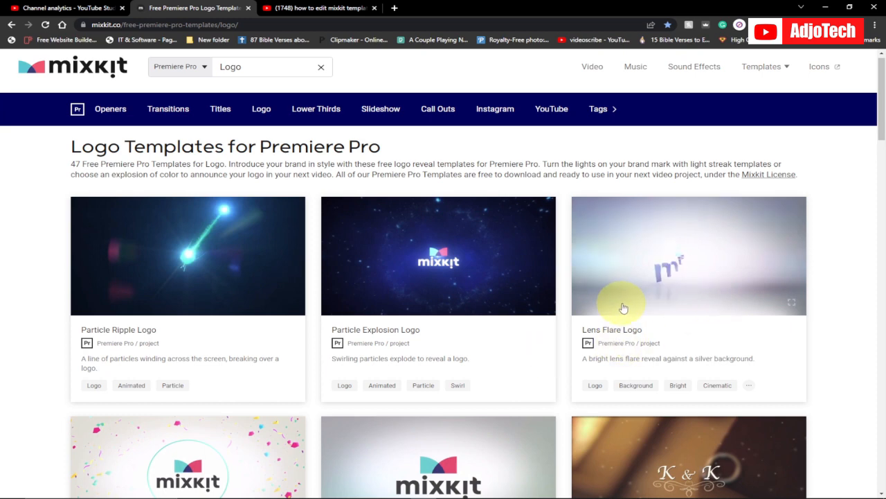
left_click(111, 108)
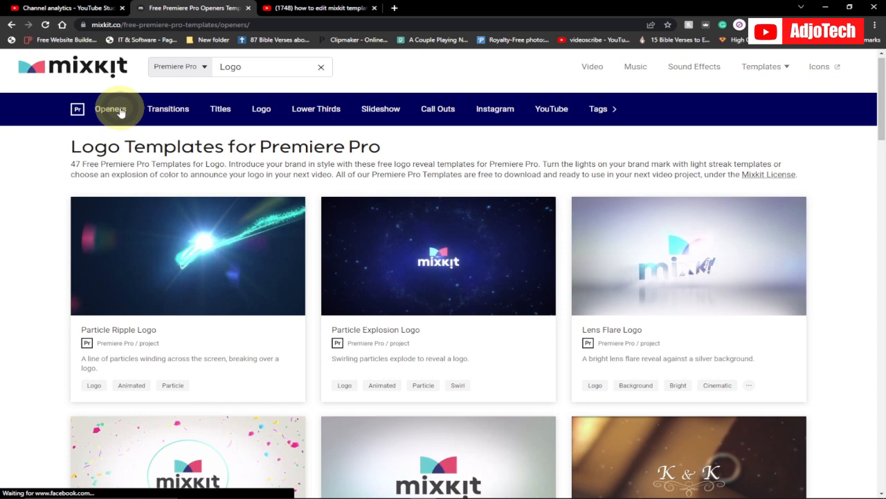
left_click(111, 108)
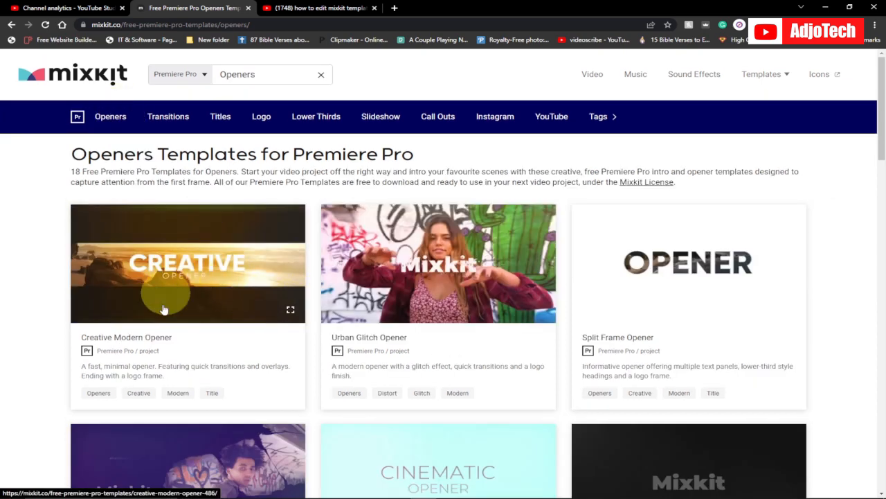
mouse_move(437, 266)
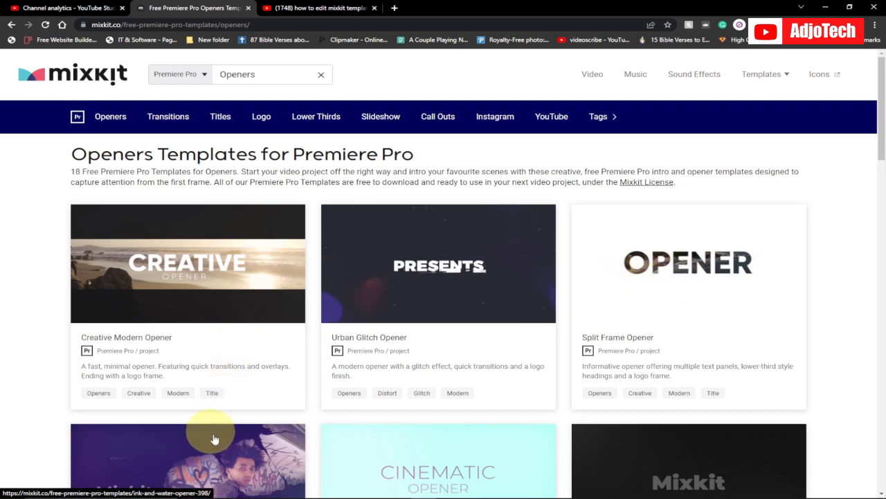
mouse_move(488, 266)
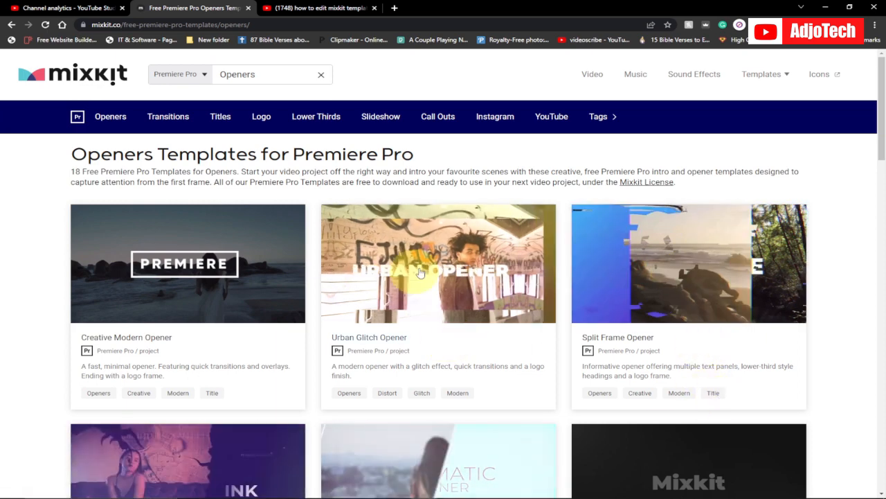
left_click(260, 116)
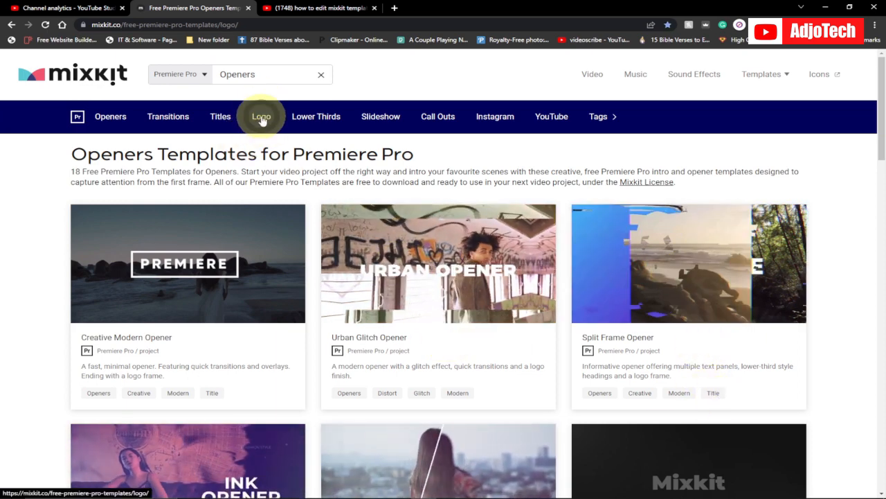
left_click(260, 116)
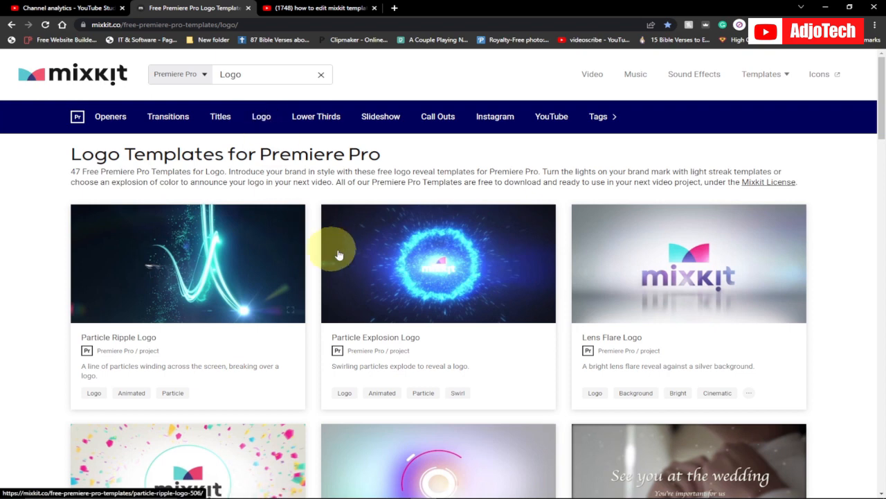
mouse_move(734, 330)
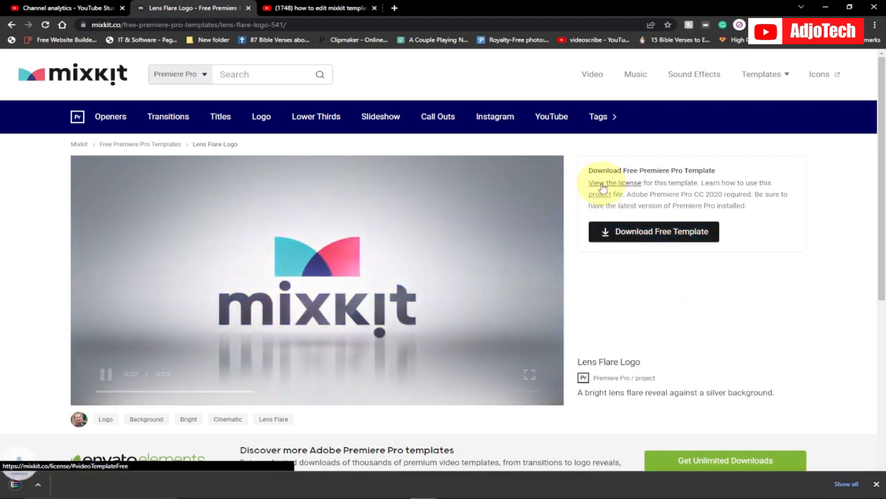
View the Video Templates Free License for the Lens Flare Logo and close it.
left_click(615, 182)
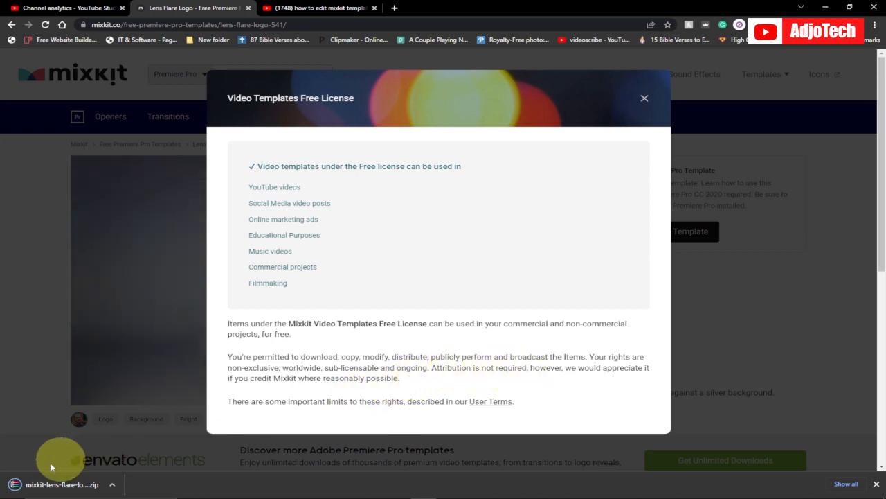
mouse_move(262, 236)
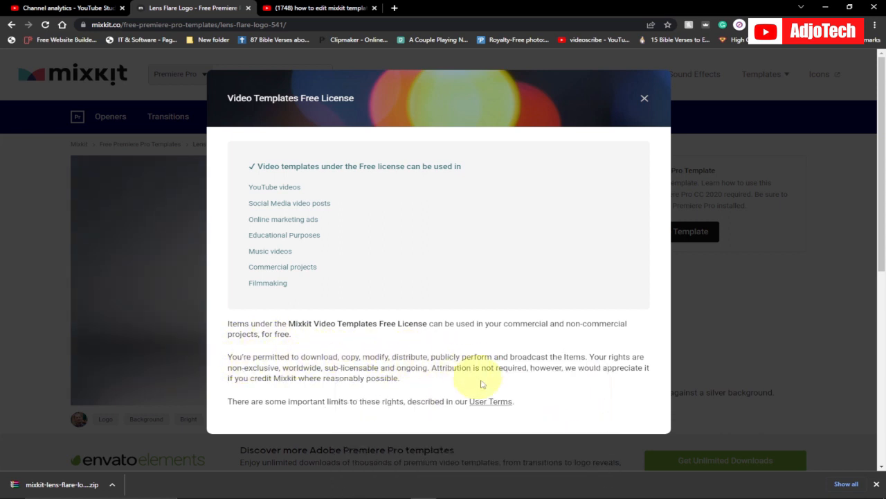
mouse_move(631, 103)
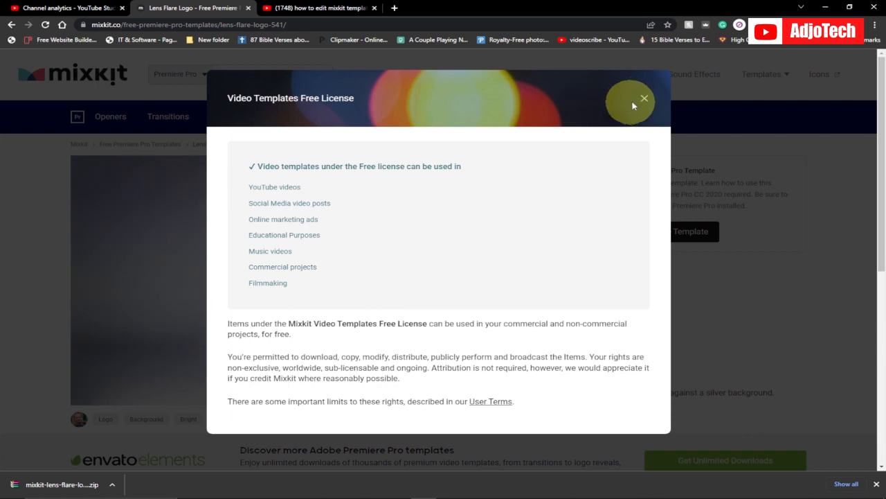
left_click(642, 99)
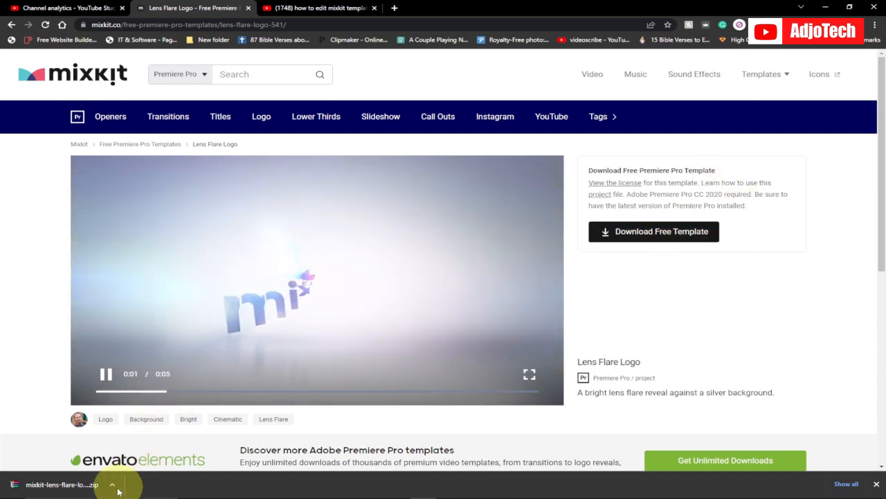
left_click(111, 485)
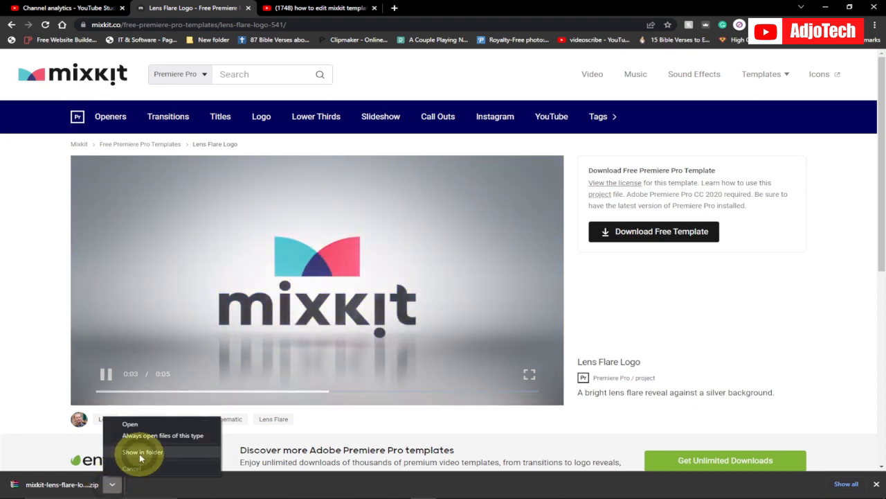
left_click(141, 451)
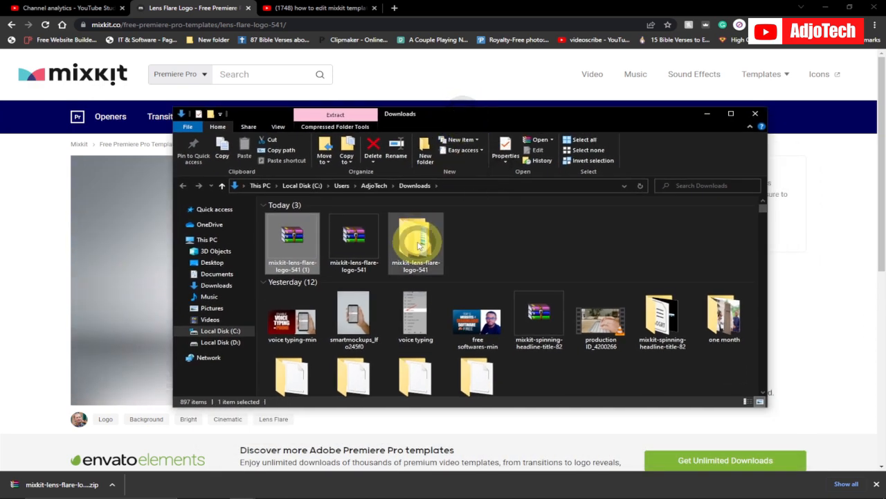
double_click(415, 243)
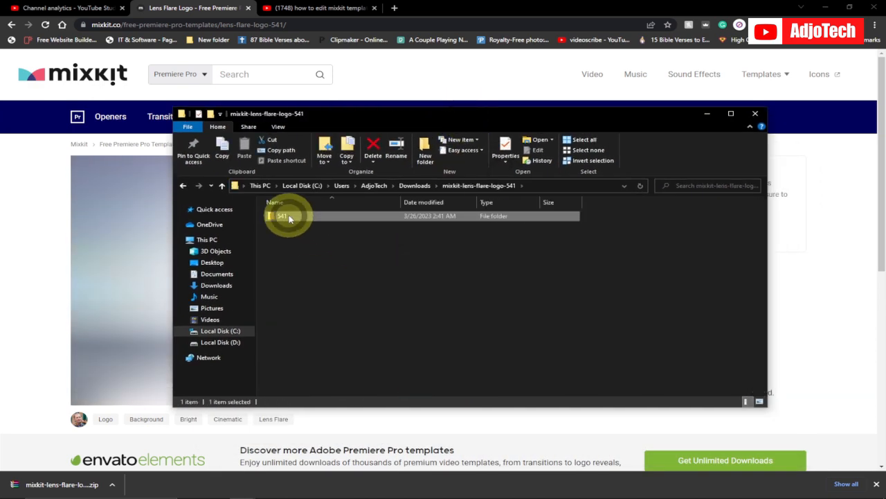
double_click(283, 216)
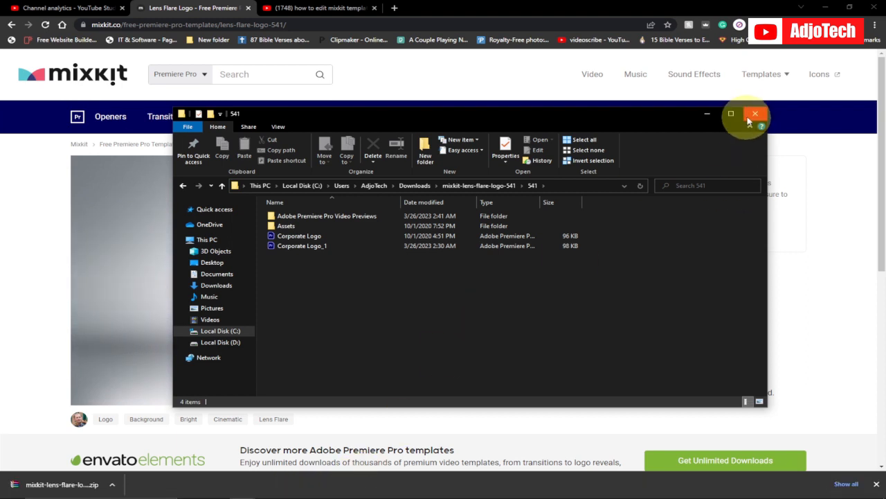
left_click(755, 114)
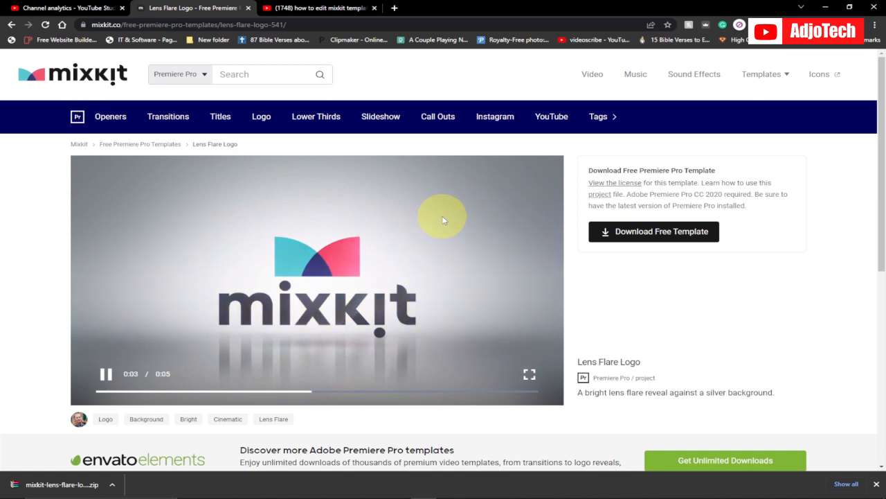
mouse_move(207, 131)
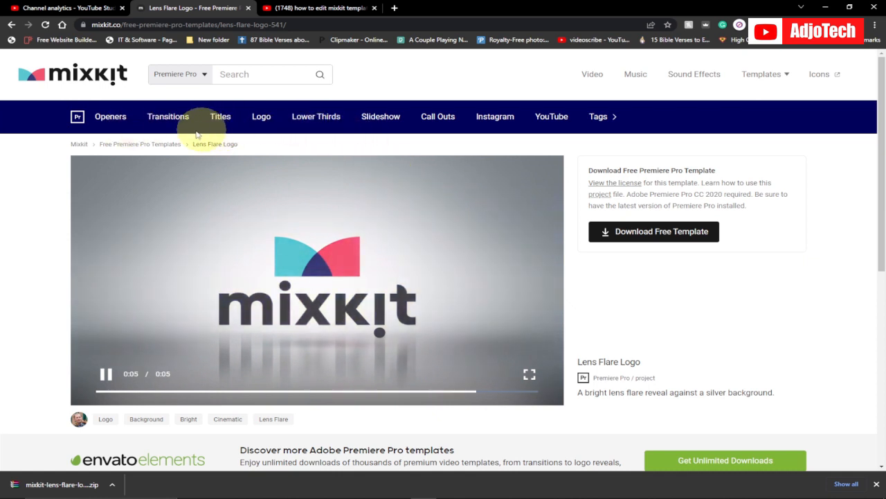
Show the Transitions templates and set the site search to Sound Effects.
left_click(168, 116)
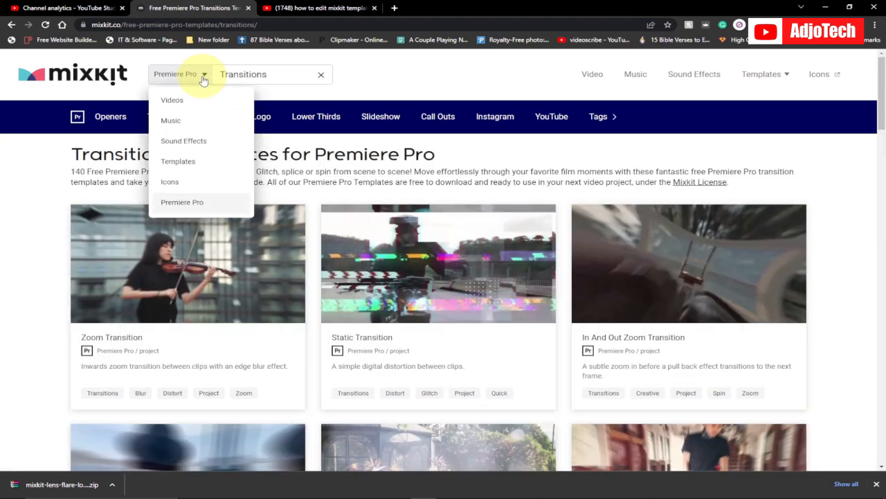
mouse_move(183, 141)
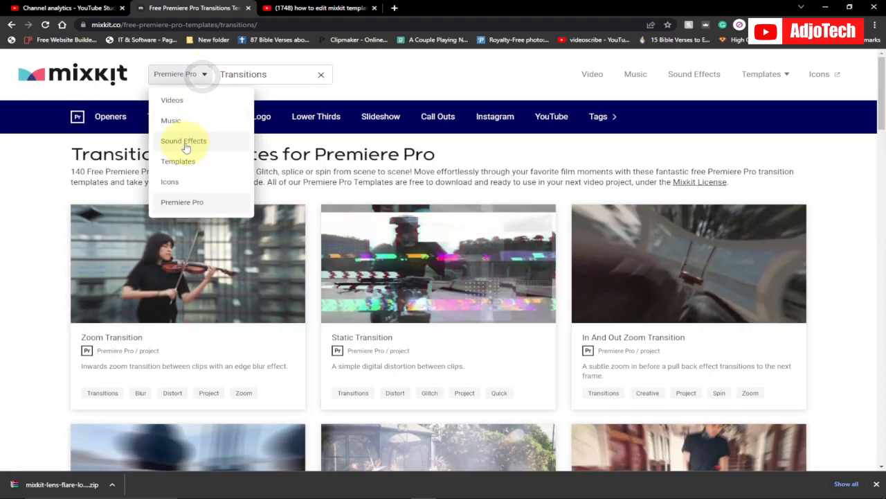
left_click(183, 142)
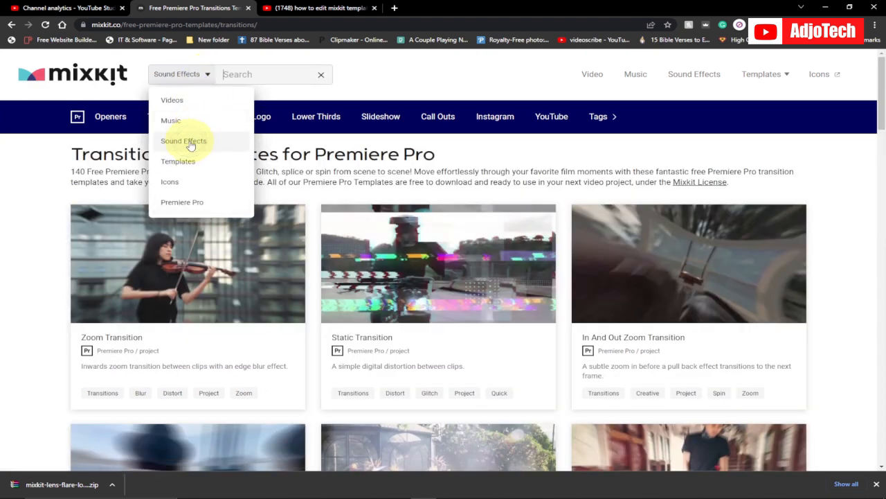